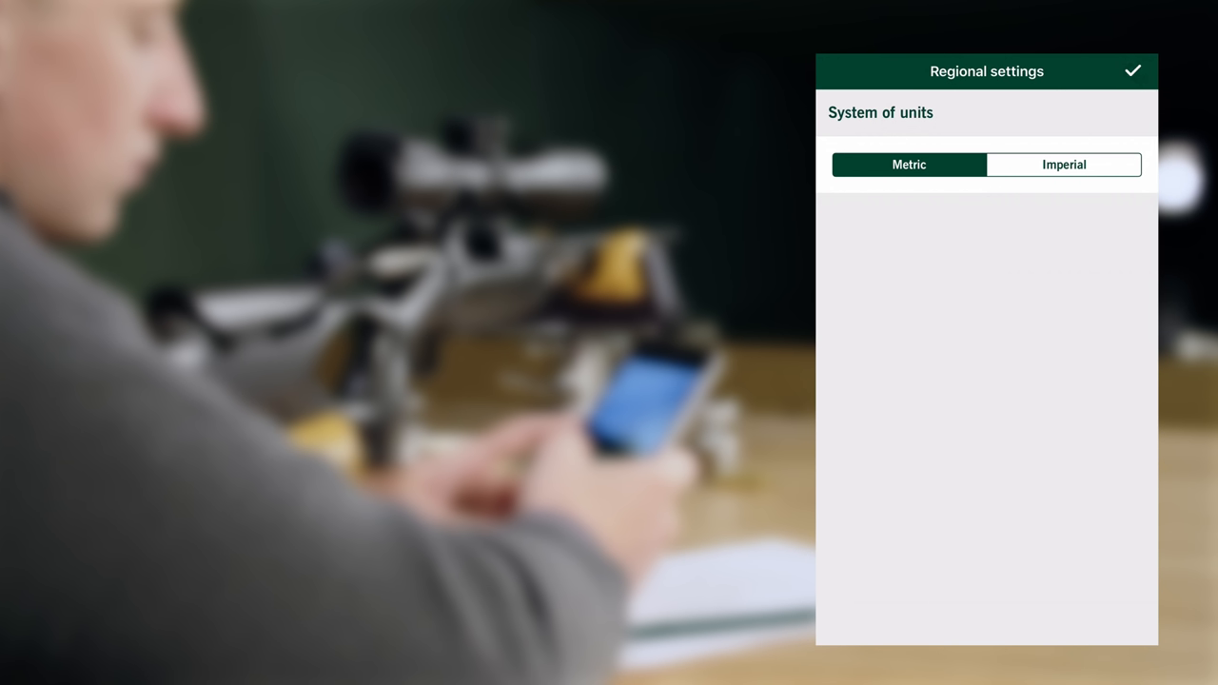
Step: Keep English regional settings with metric units and search for the rifle scope
left_click(1137, 70)
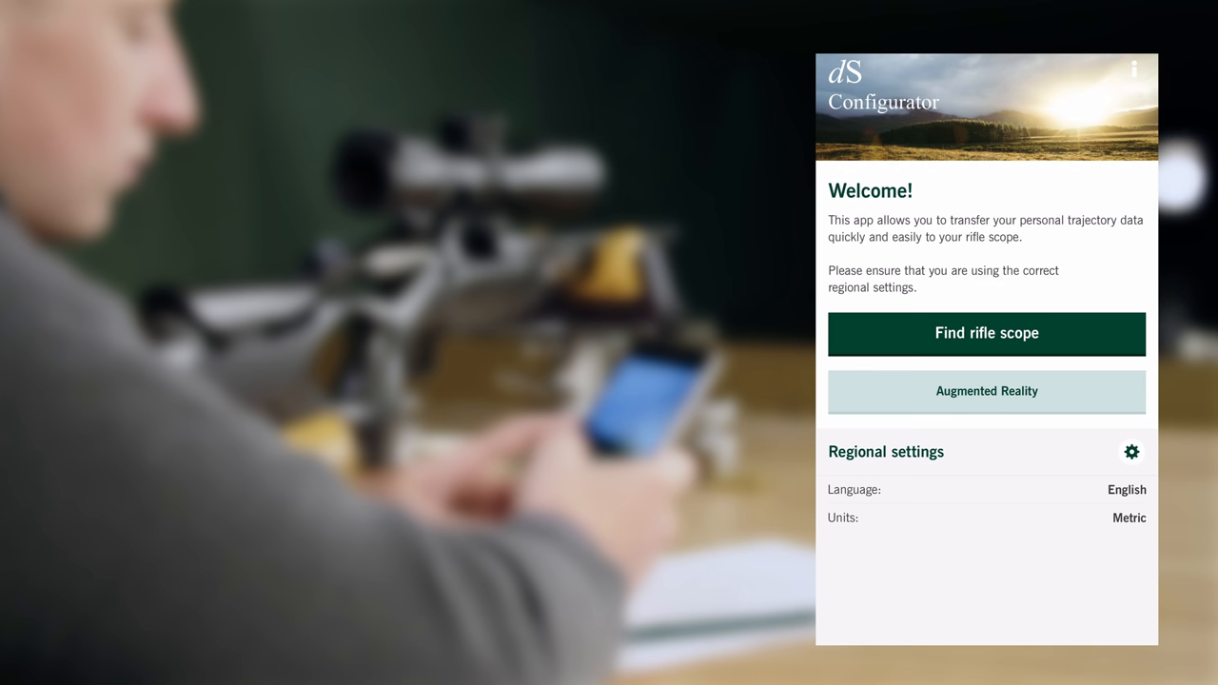
left_click(985, 334)
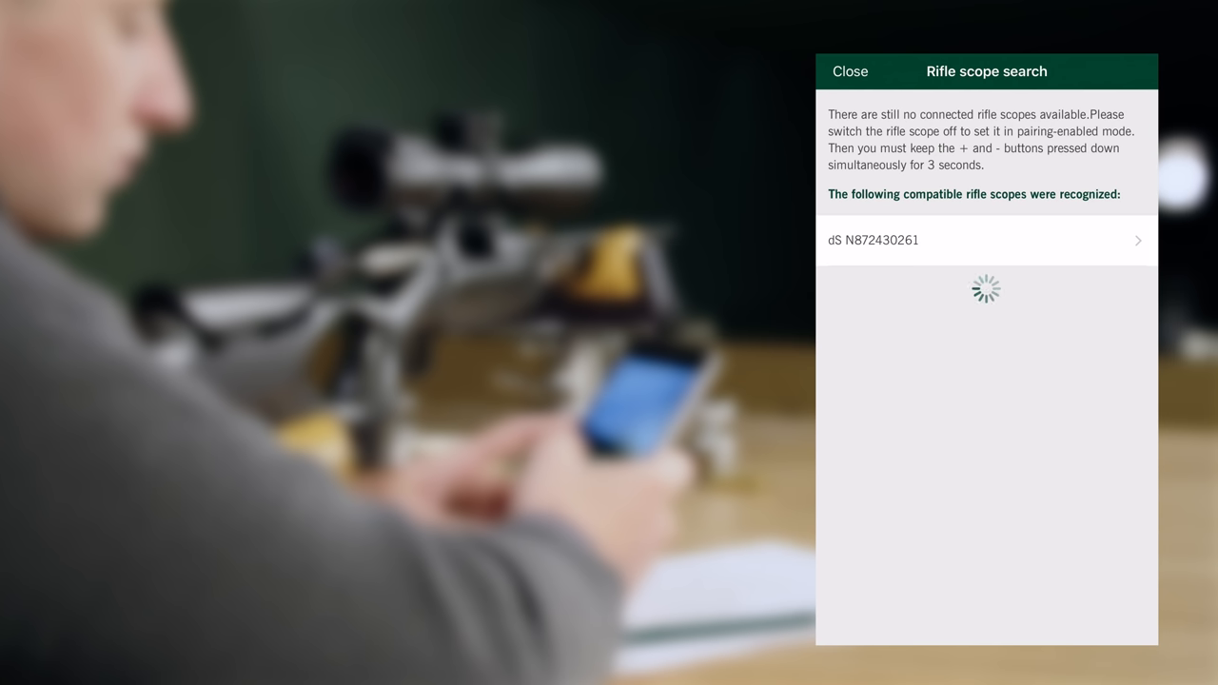
Step: Pair and save the dS 5-25x52 P scope N872430261, acknowledging its calibration data
left_click(987, 240)
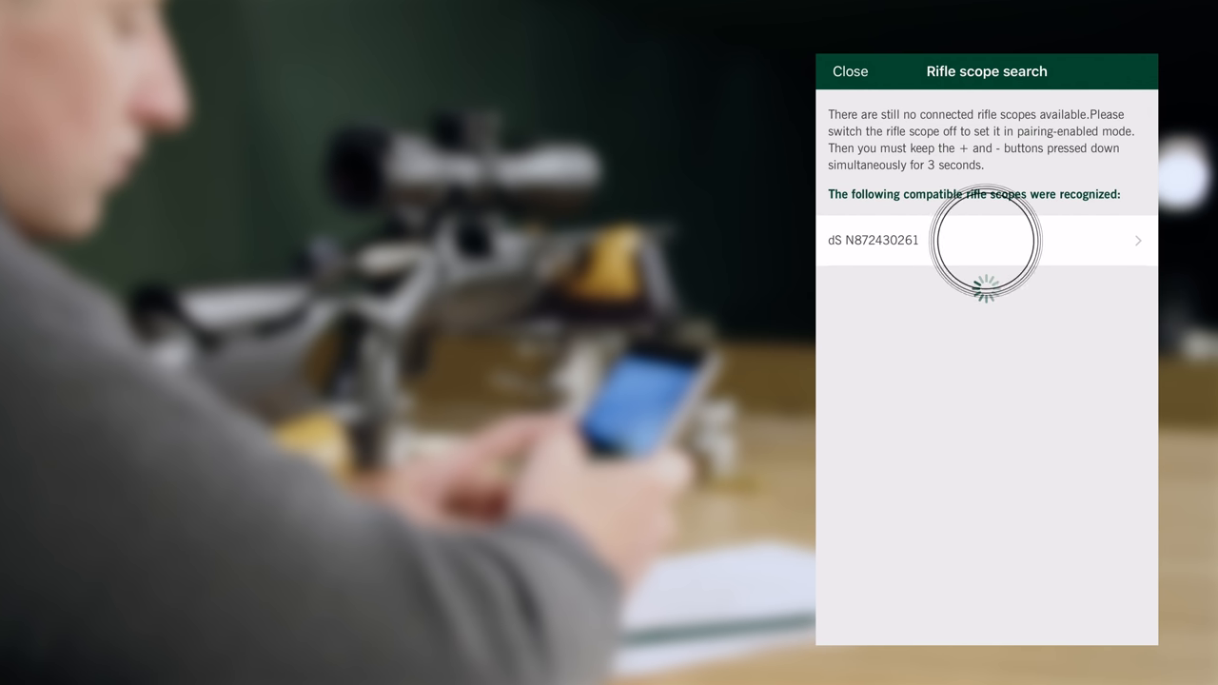
left_click(985, 239)
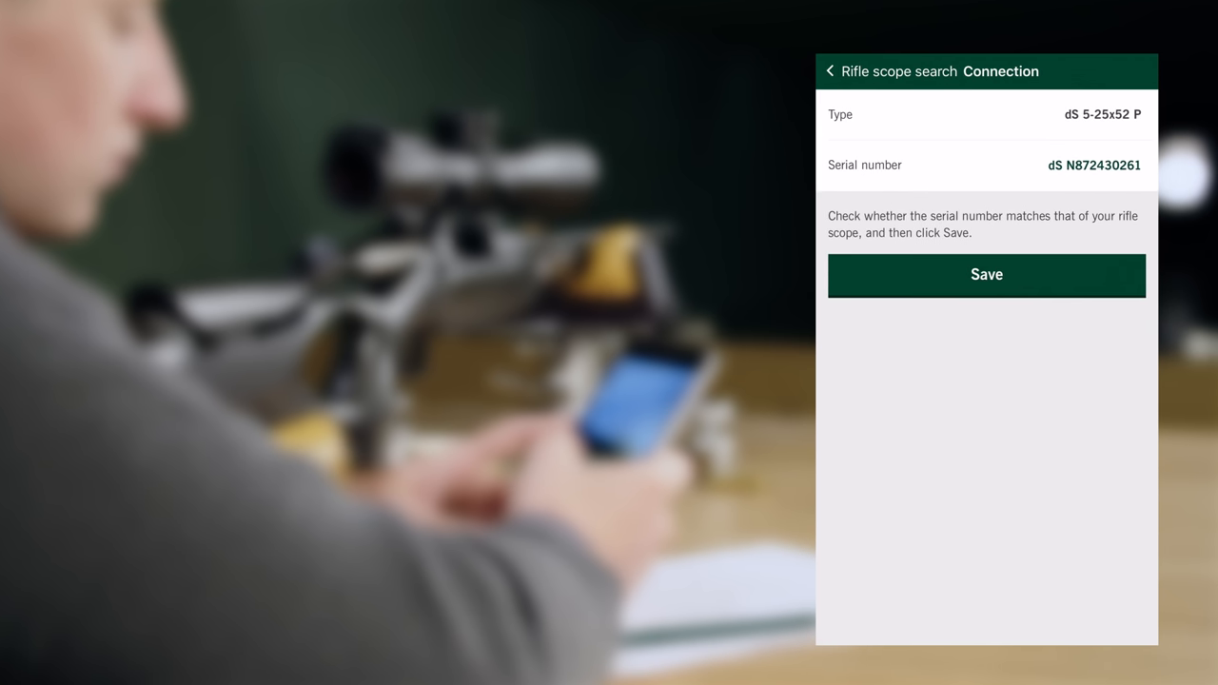
left_click(986, 275)
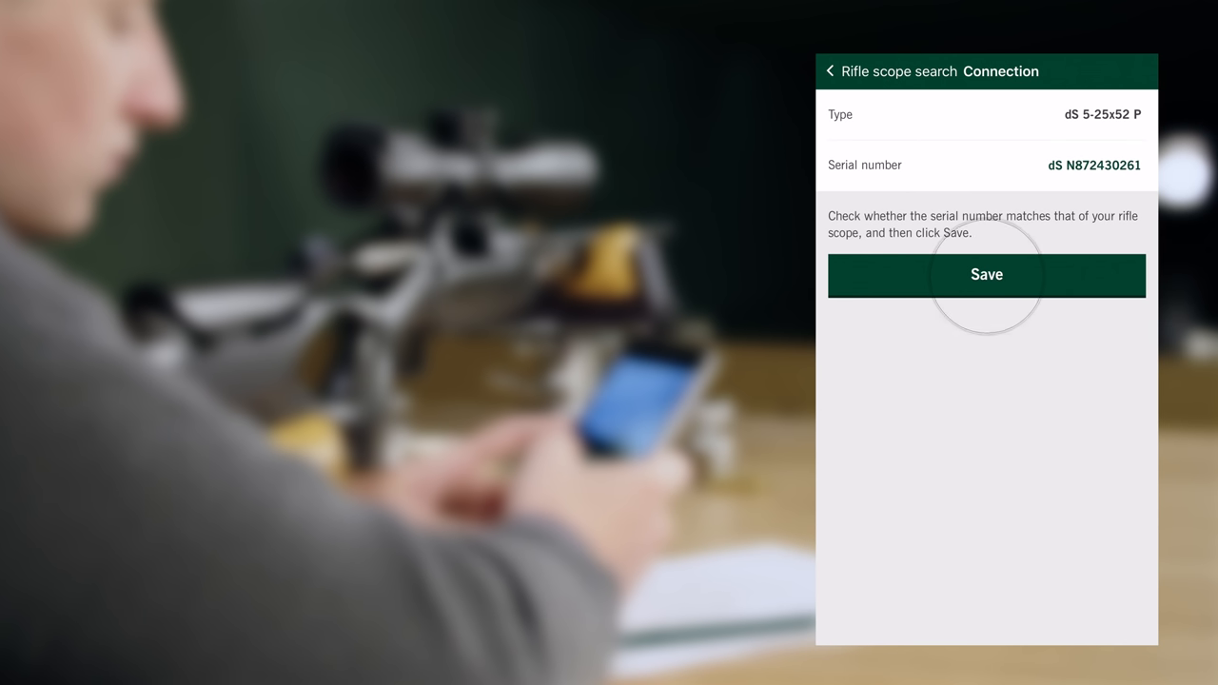
left_click(985, 275)
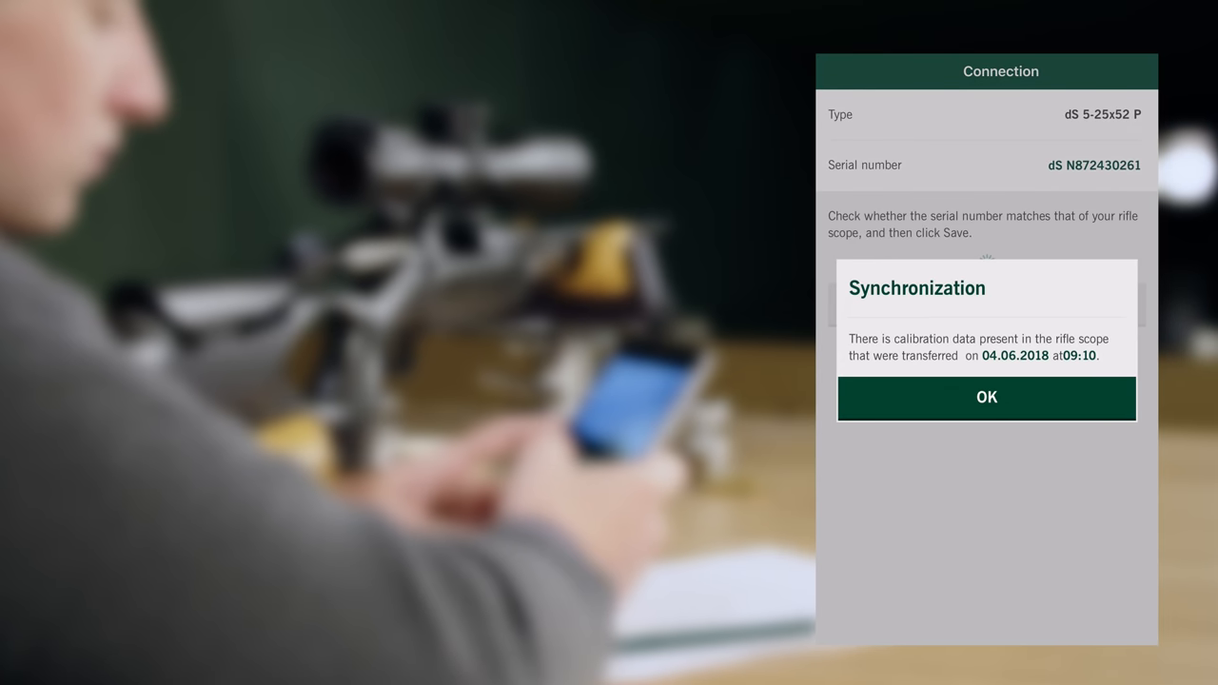
left_click(985, 398)
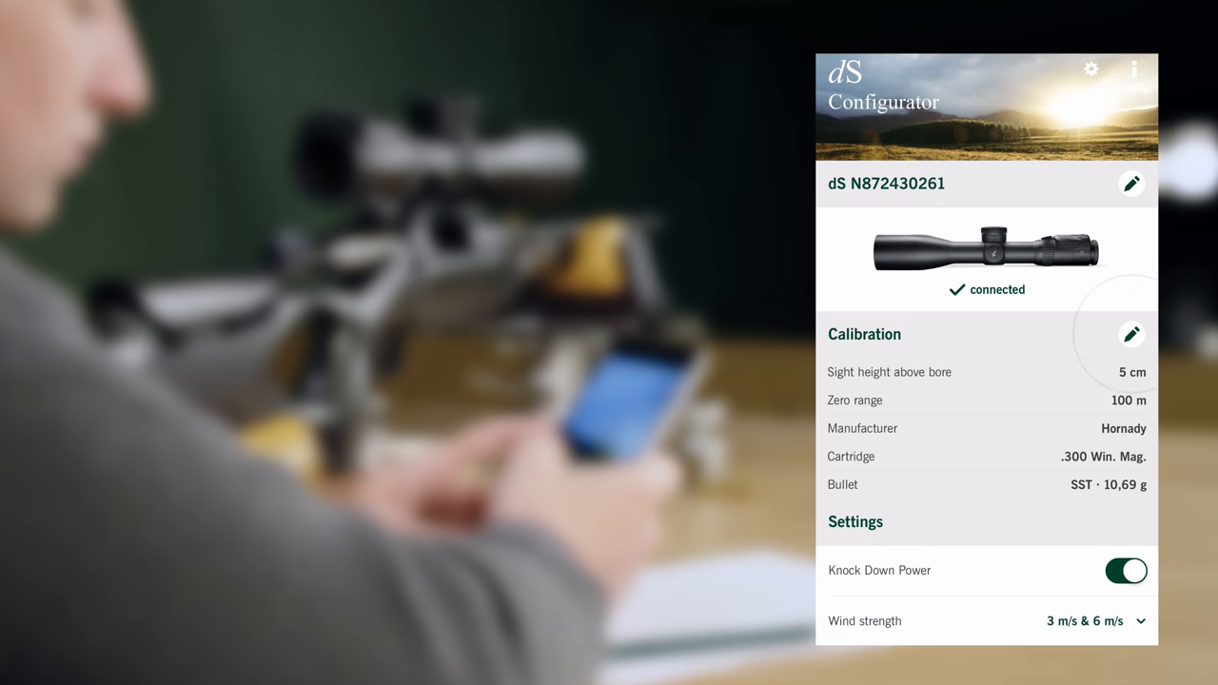
Step: Edit the calibration to set sight height above bore to 5.5 cm, then view ammunition
left_click(1130, 334)
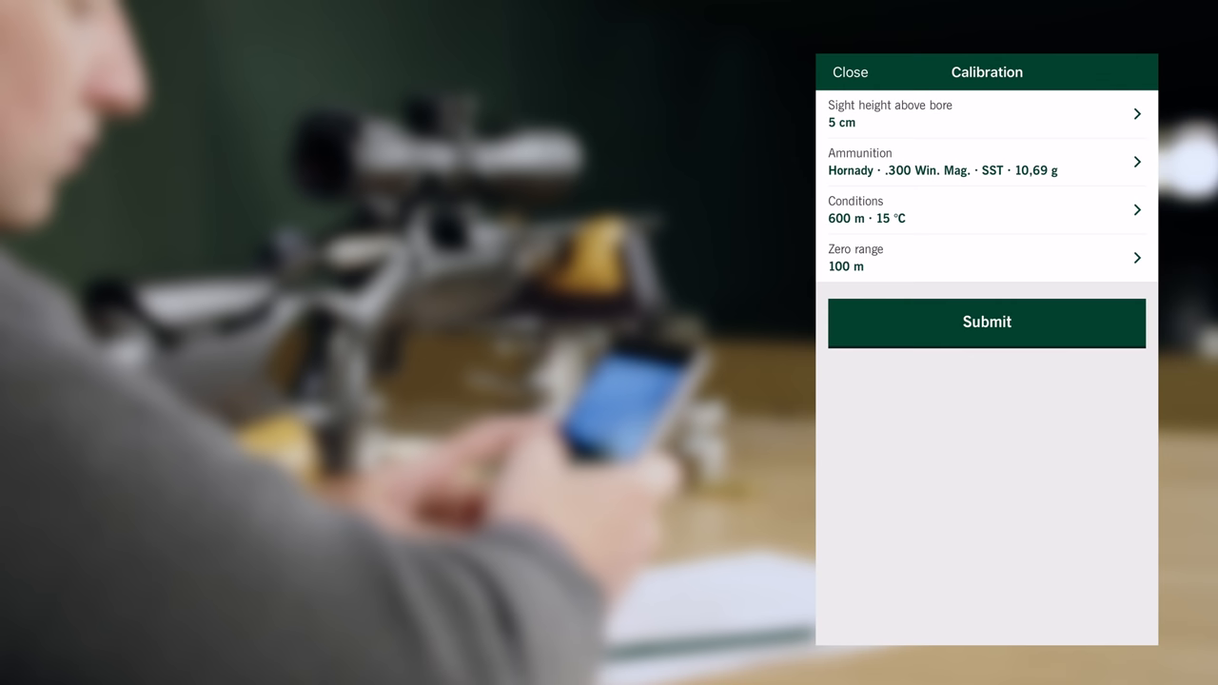
left_click(984, 114)
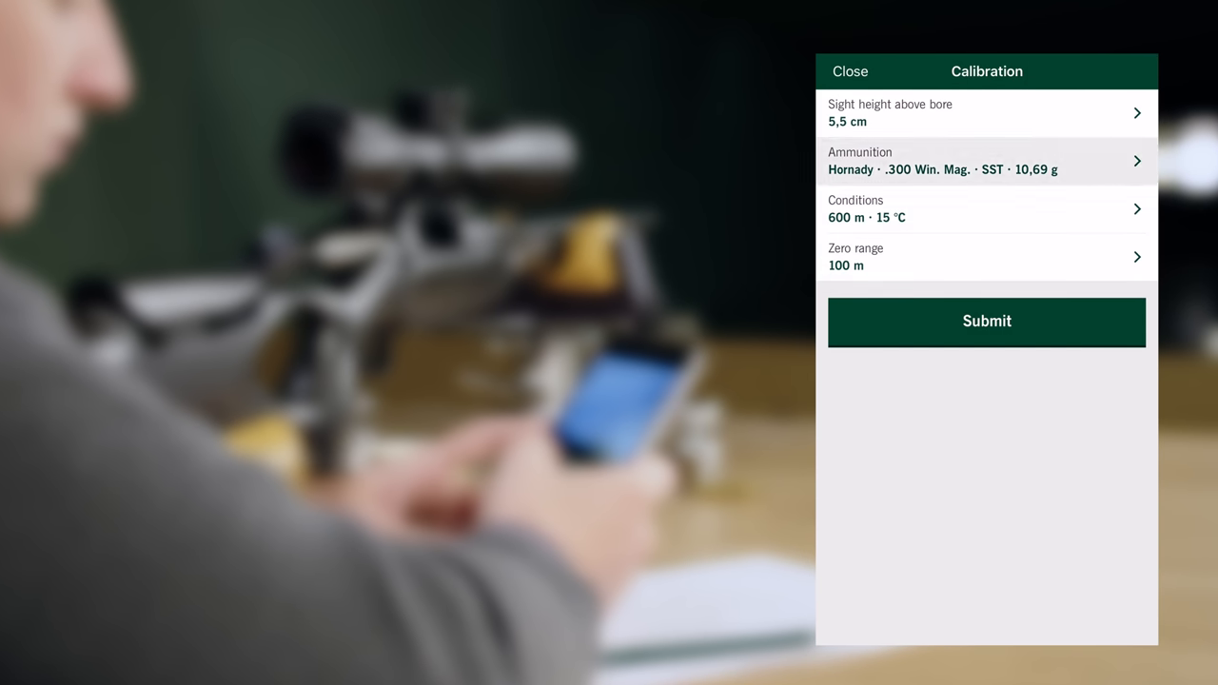
left_click(986, 160)
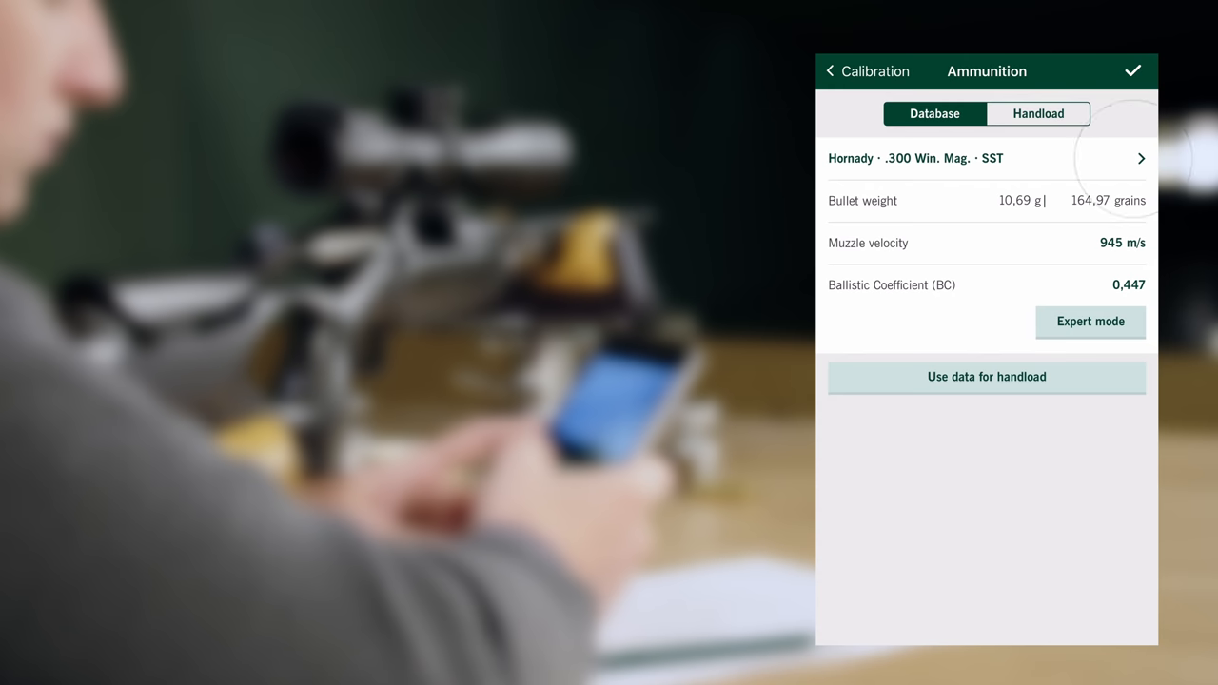
Step: Set ammunition to RWS .308 Win. Speed Tip Pro 10.7 g, 786 m/s, BC 0.405
left_click(986, 158)
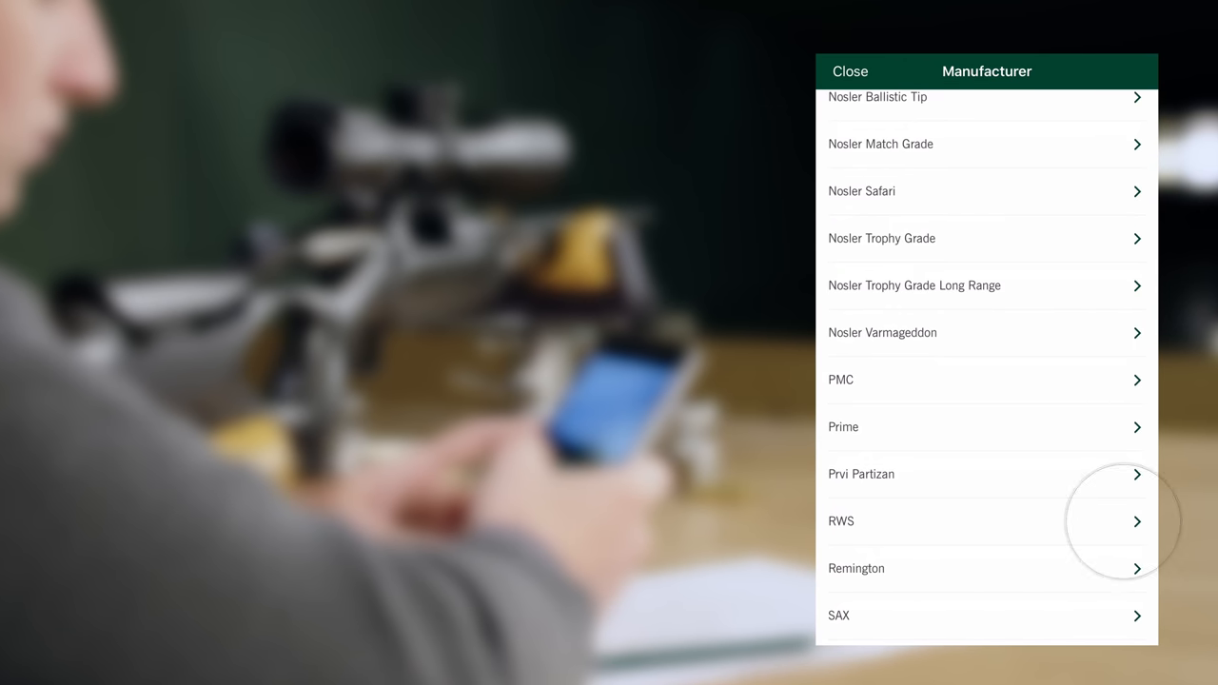
left_click(974, 521)
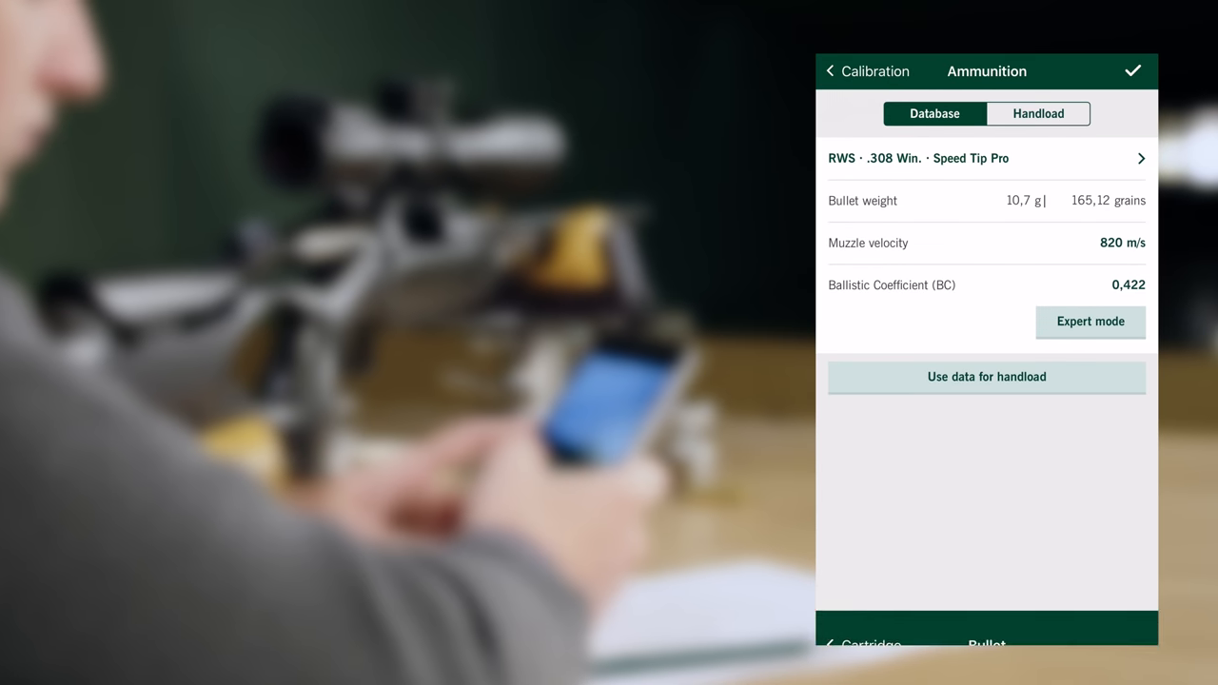
left_click(1094, 243)
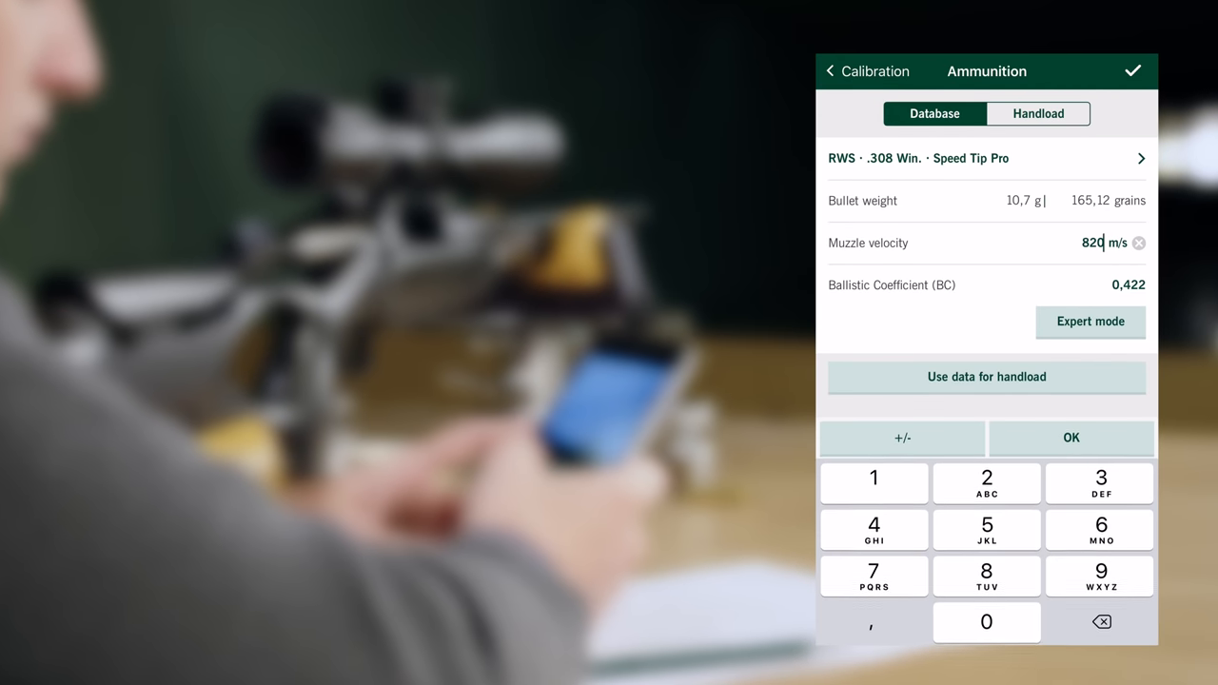
left_click(1139, 242)
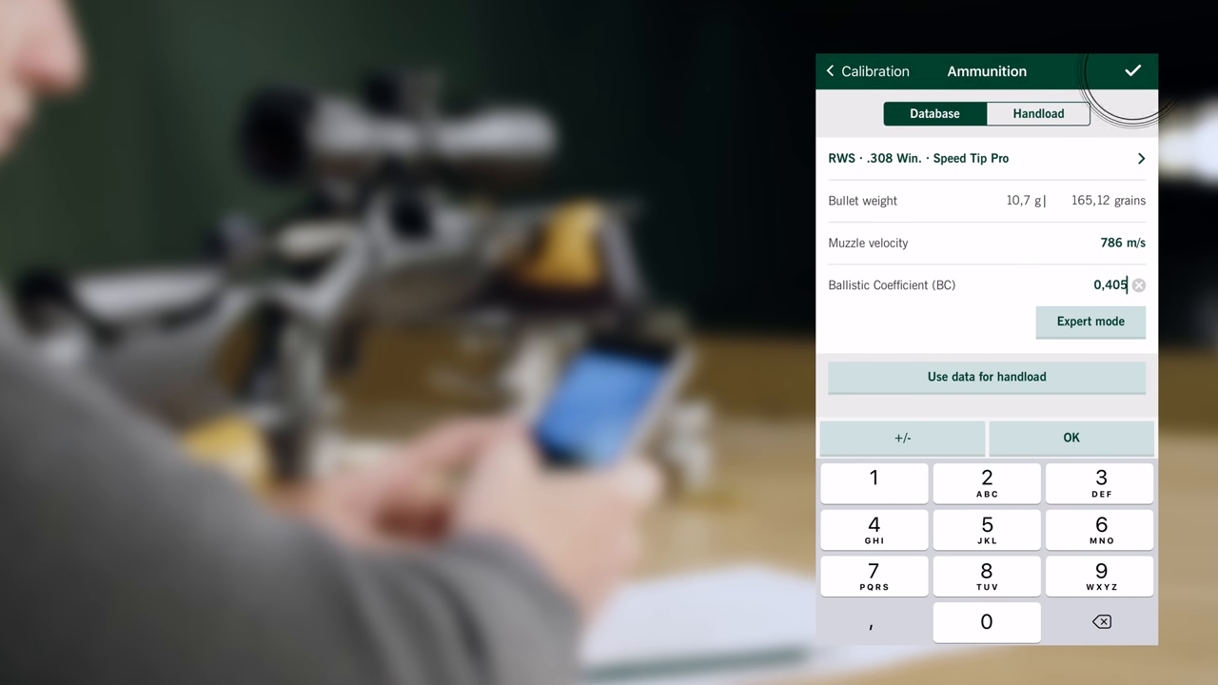
left_click(1131, 72)
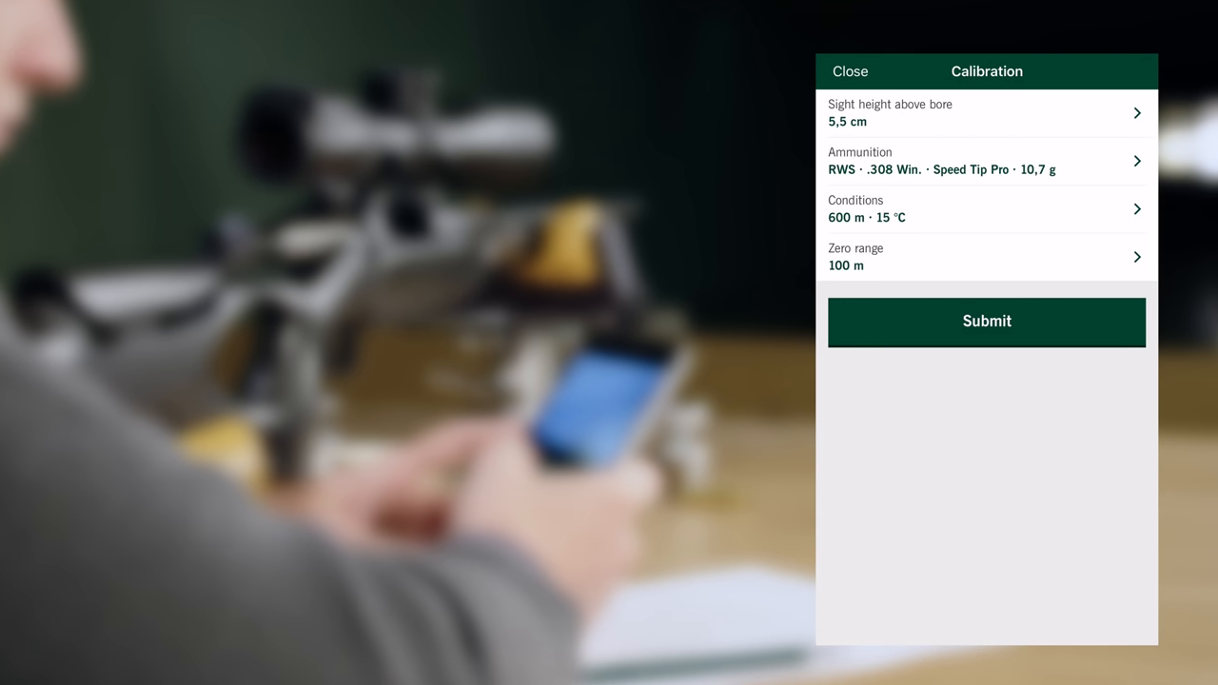
Step: Enter sight-in conditions of 650 m altitude and 23 °C, then submit the calibration
left_click(987, 208)
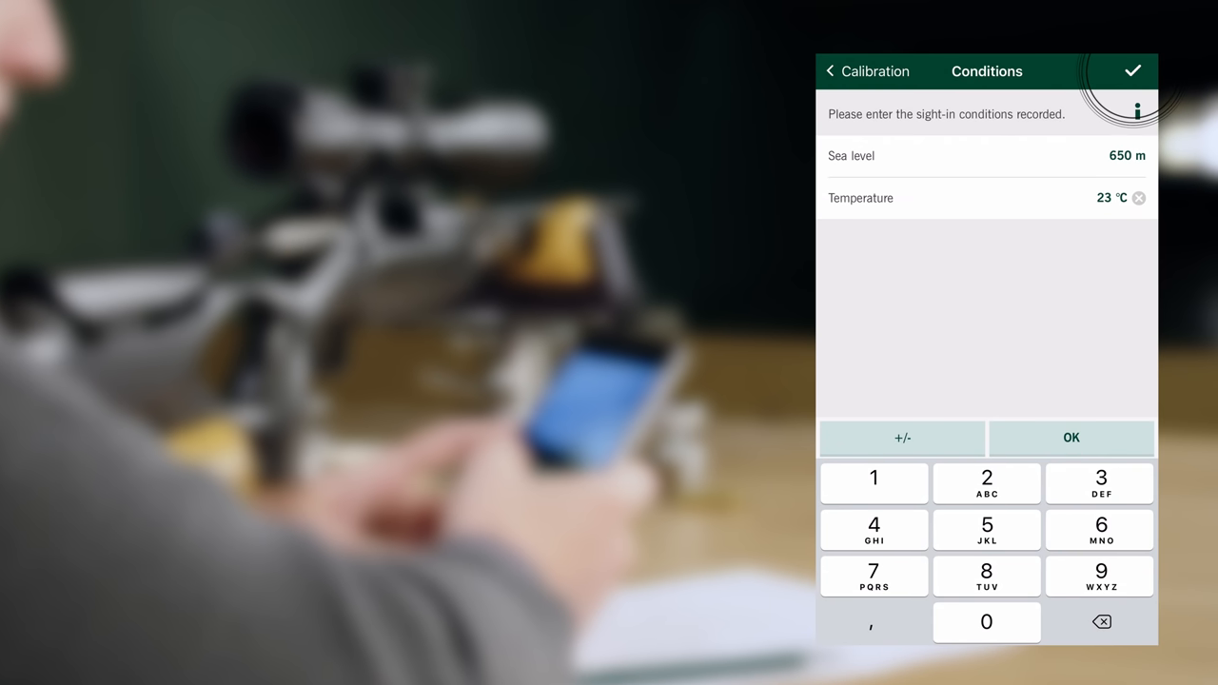
left_click(1133, 69)
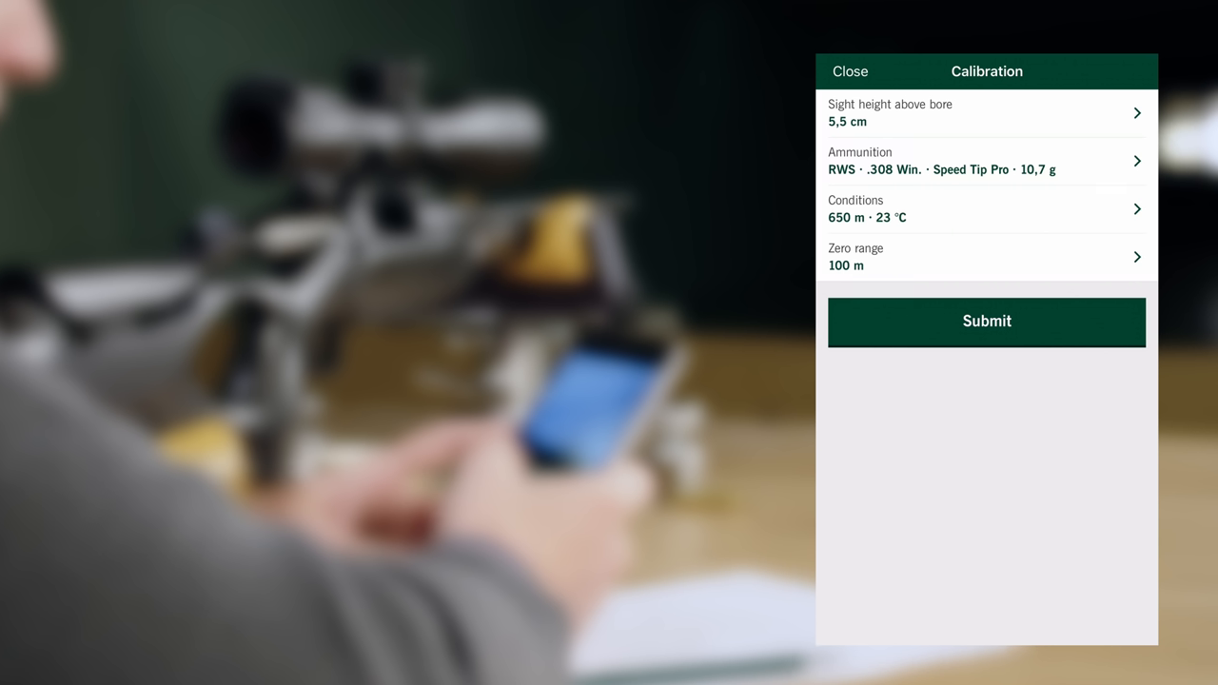
left_click(986, 321)
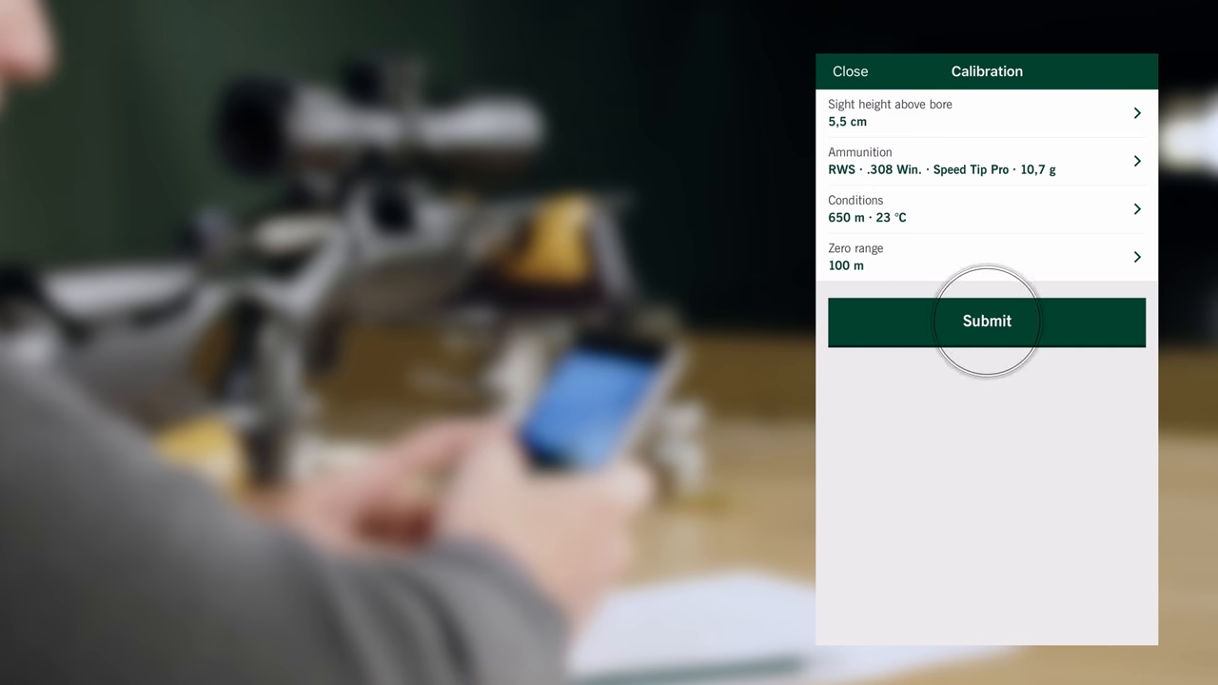
left_click(986, 320)
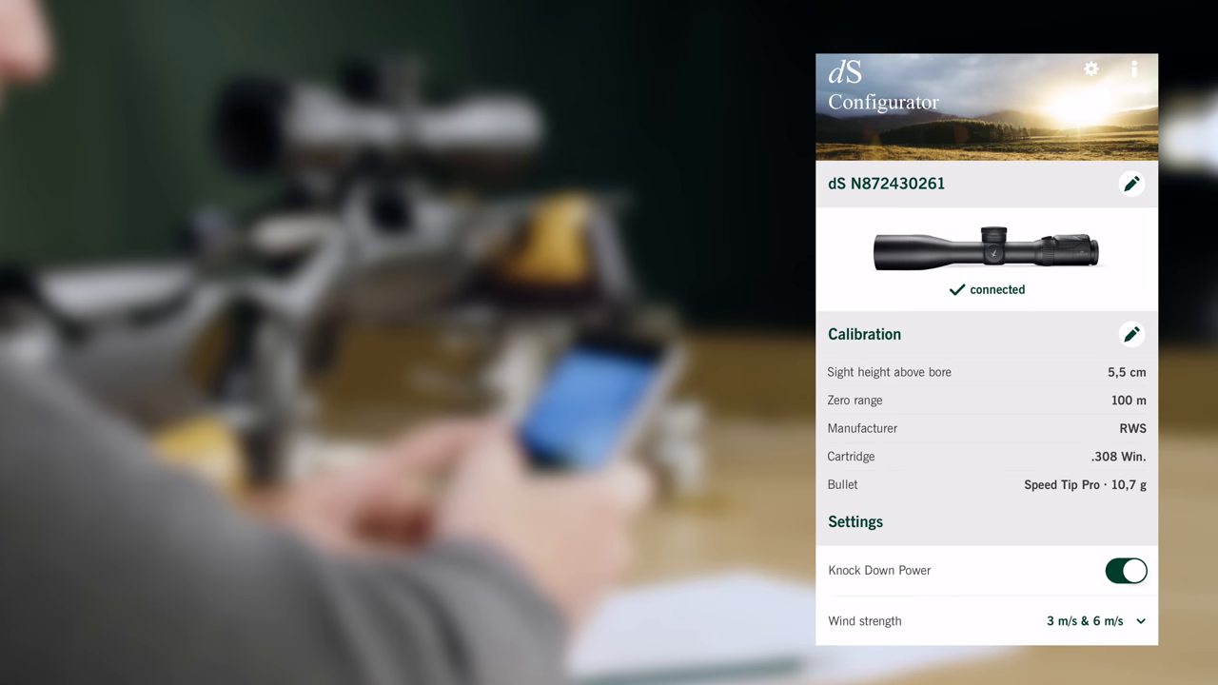
scroll("down", 3)
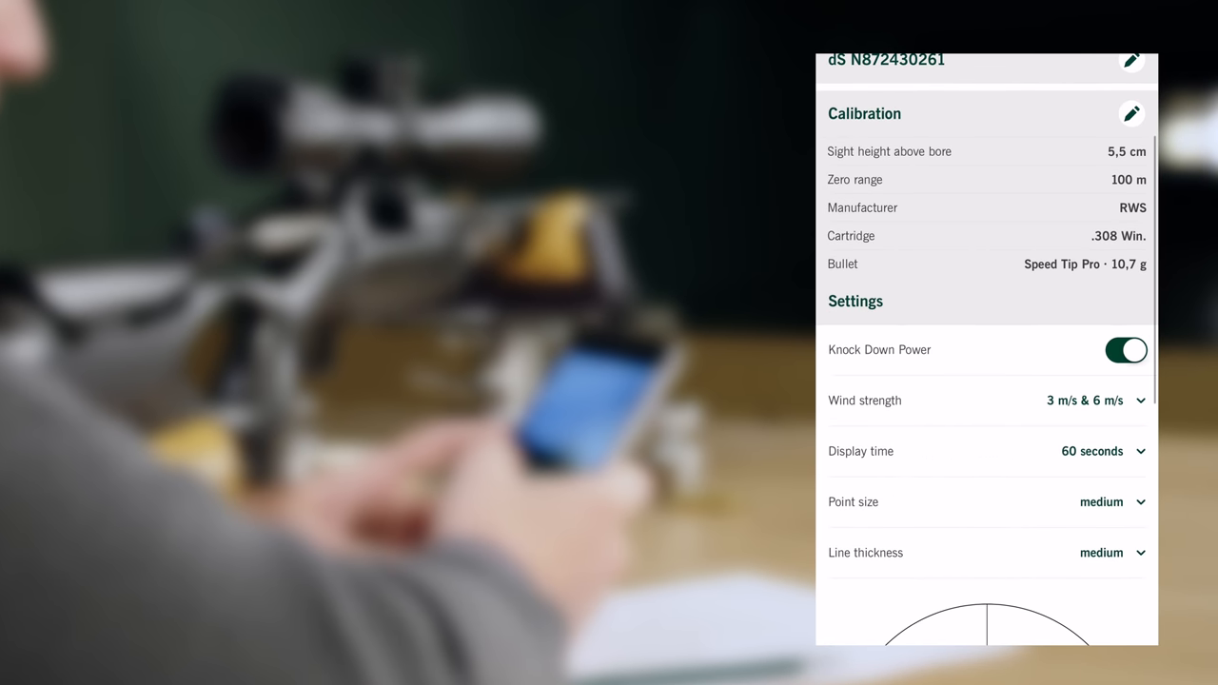
scroll("down", 3)
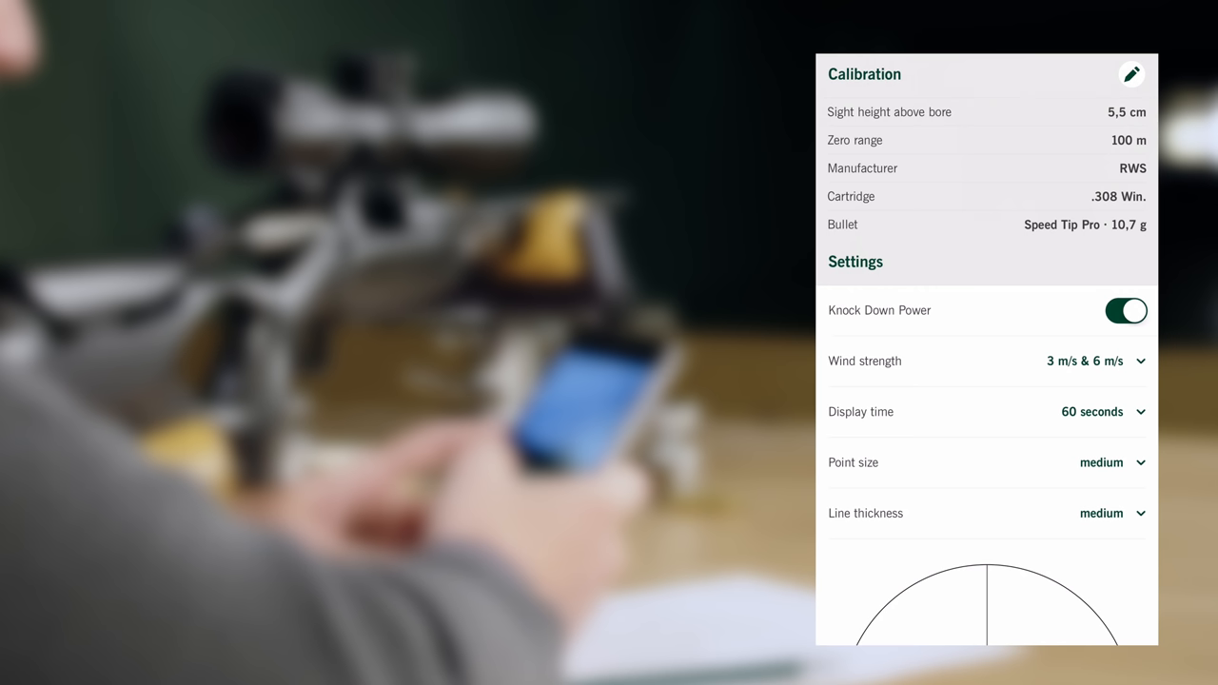
left_click(1125, 311)
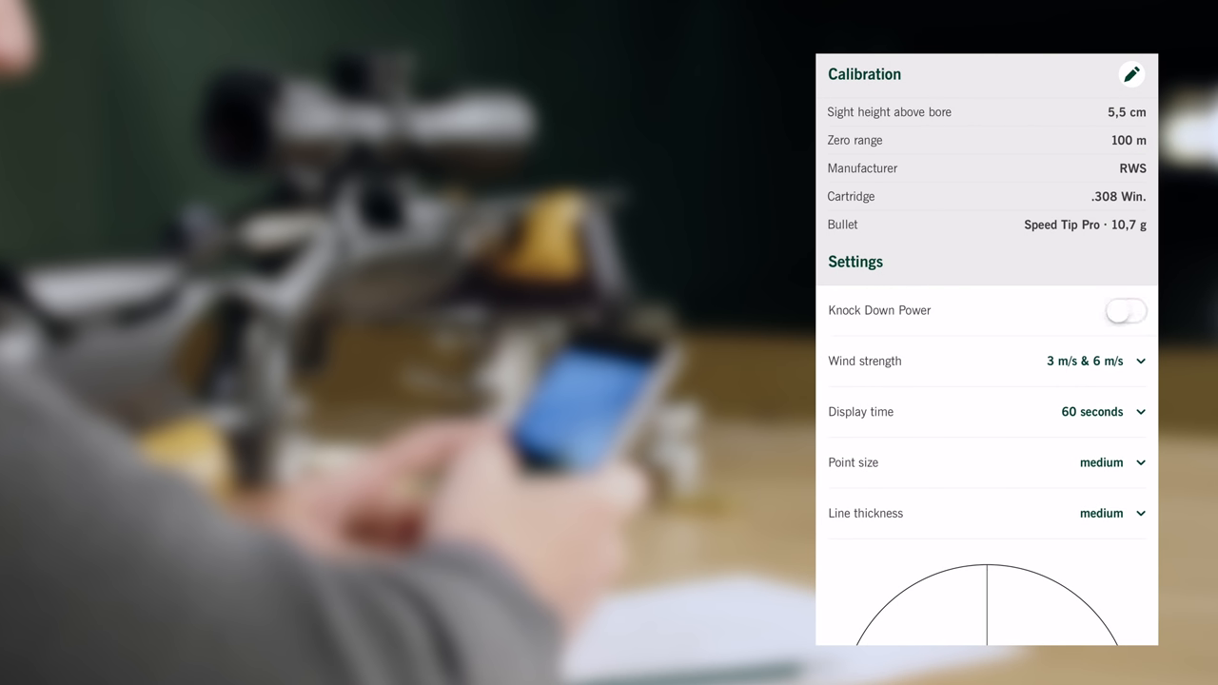
left_click(1125, 310)
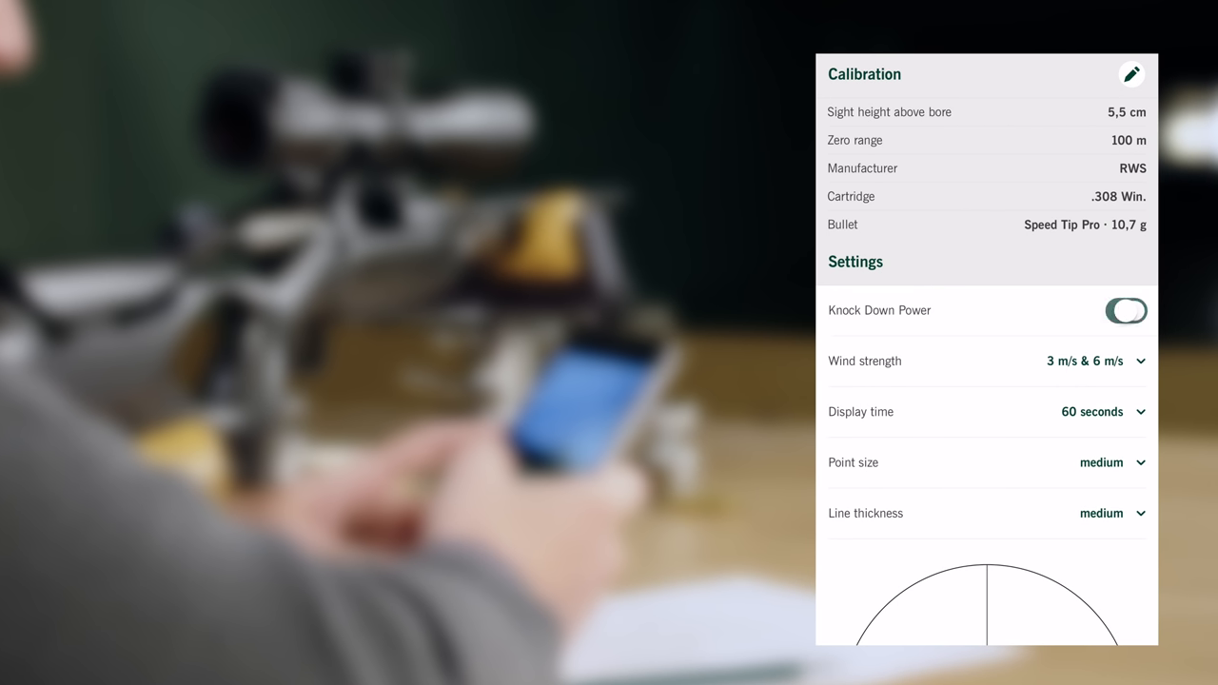
left_click(1126, 310)
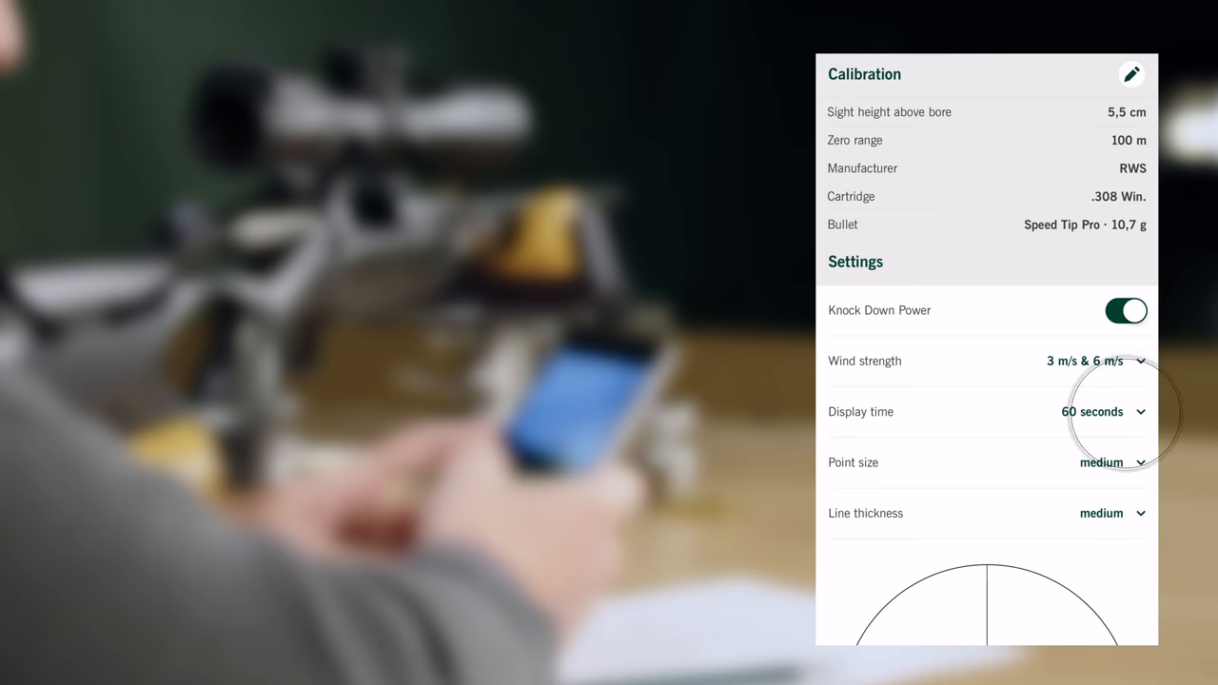
left_click(1104, 412)
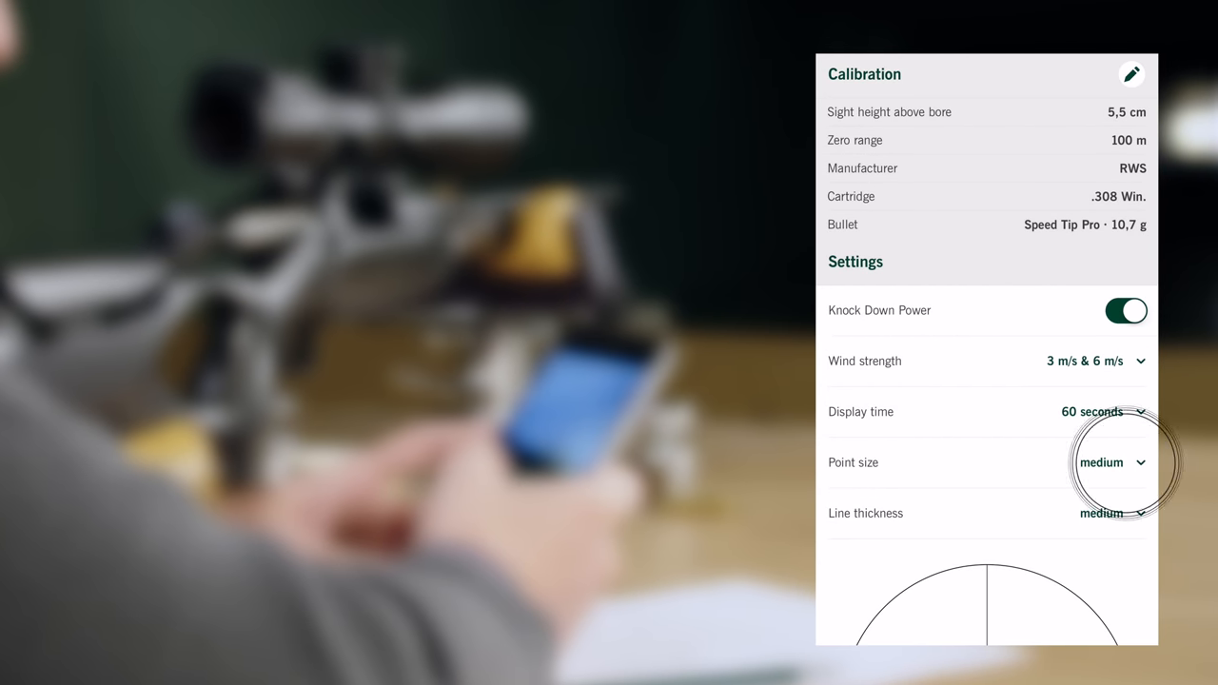
left_click(1103, 463)
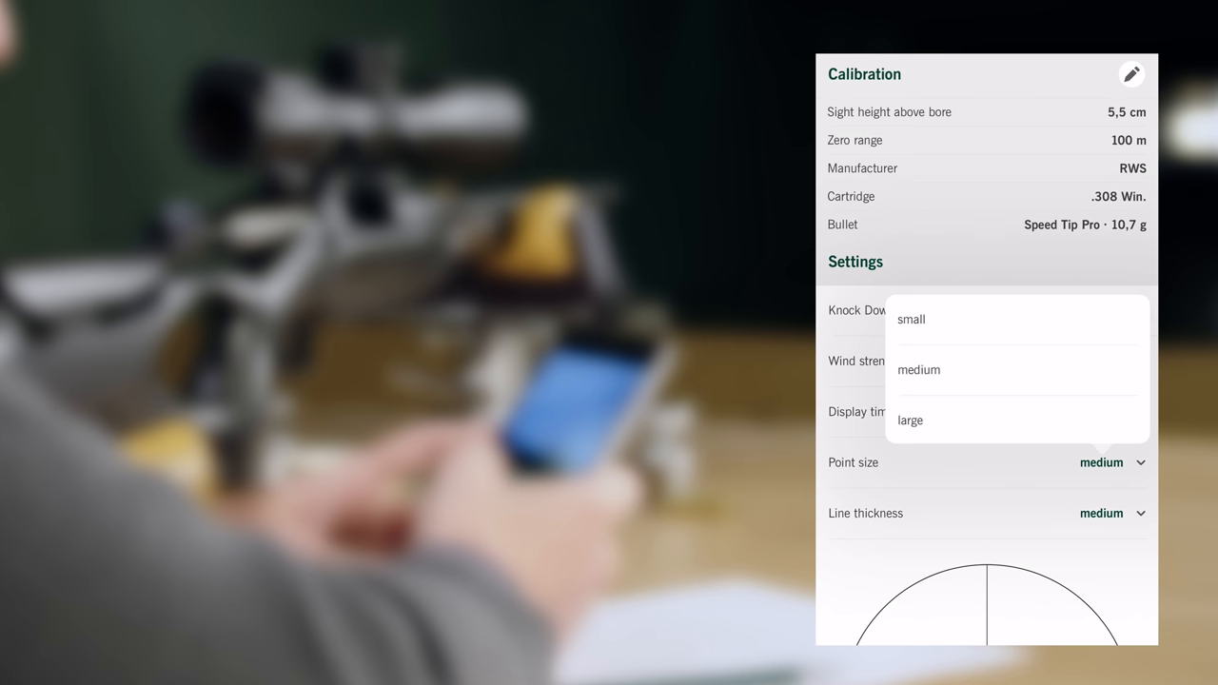
left_click(1108, 512)
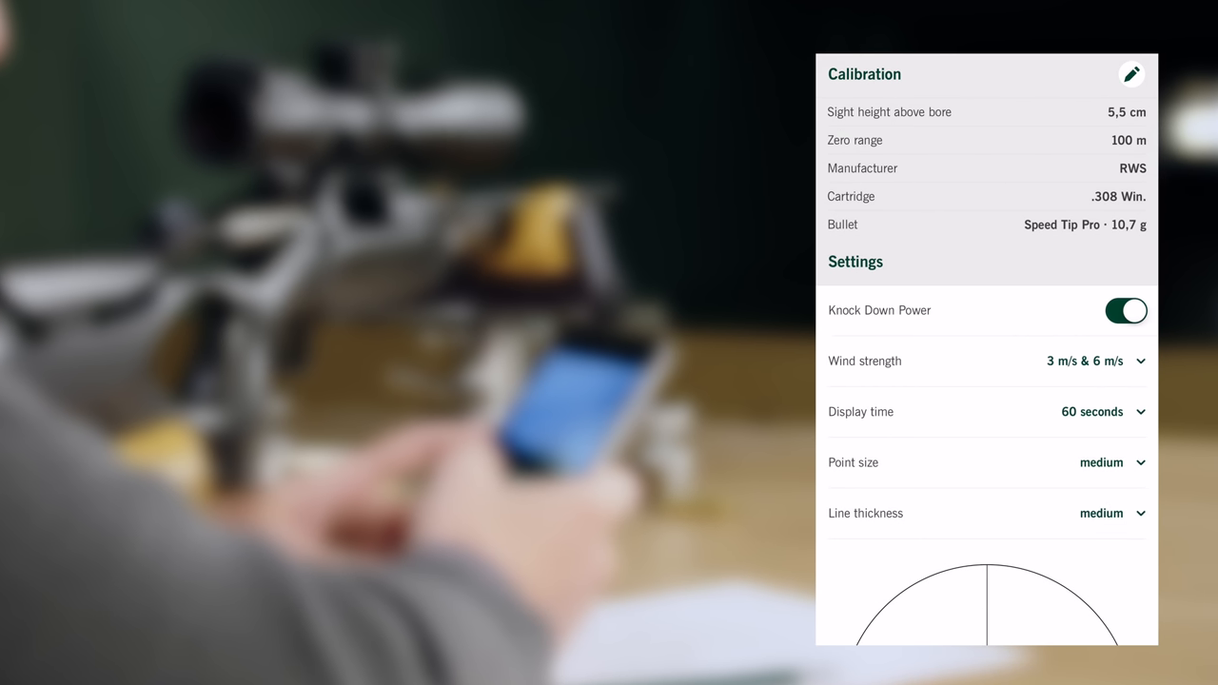
scroll("down", 3)
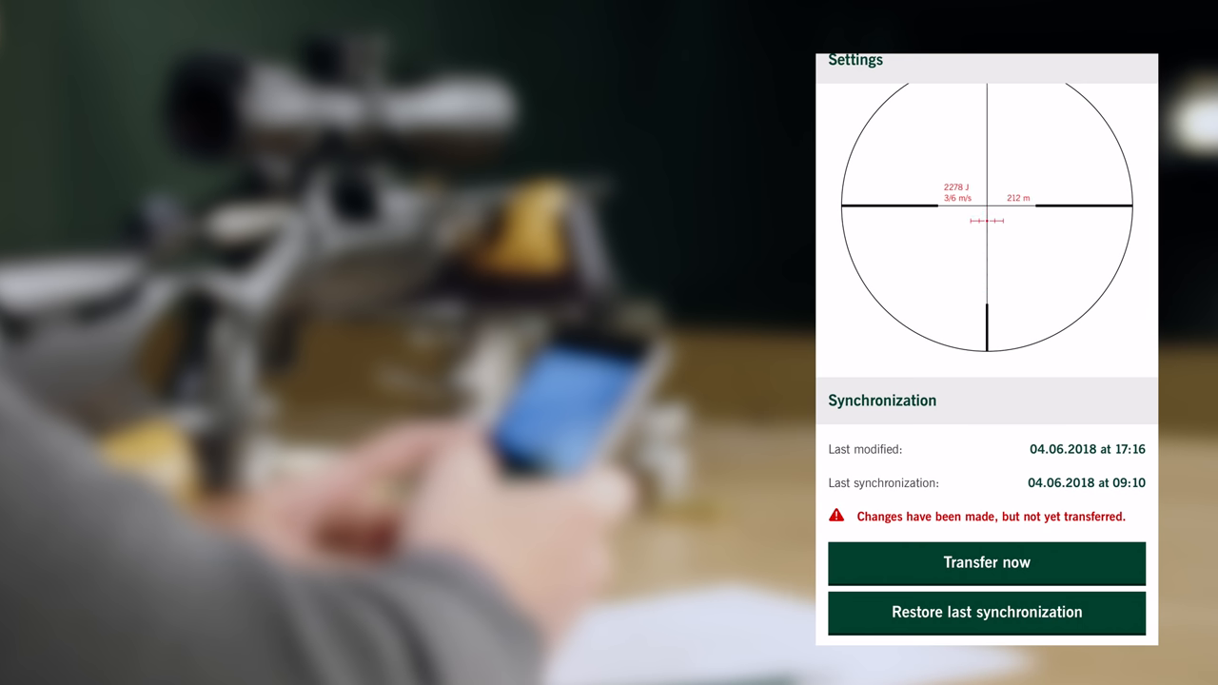
Step: Run Transfer now so the scope syncs, matching last modification 04.06.2018 17:16
left_click(987, 563)
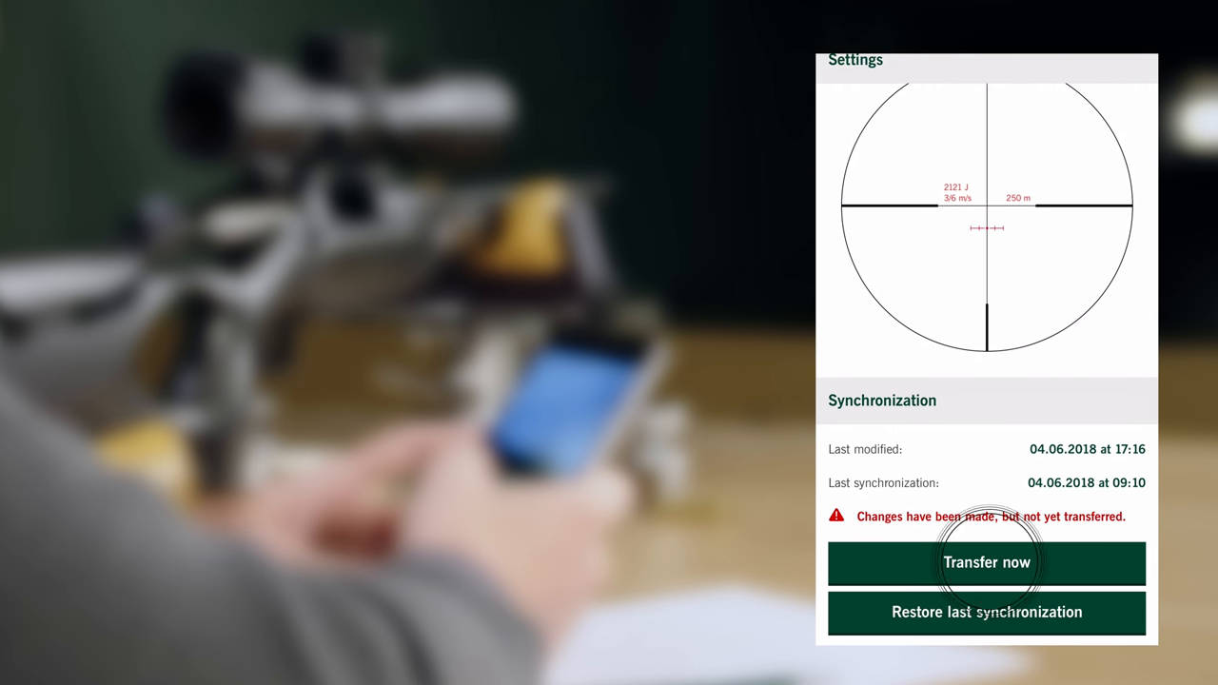
left_click(982, 562)
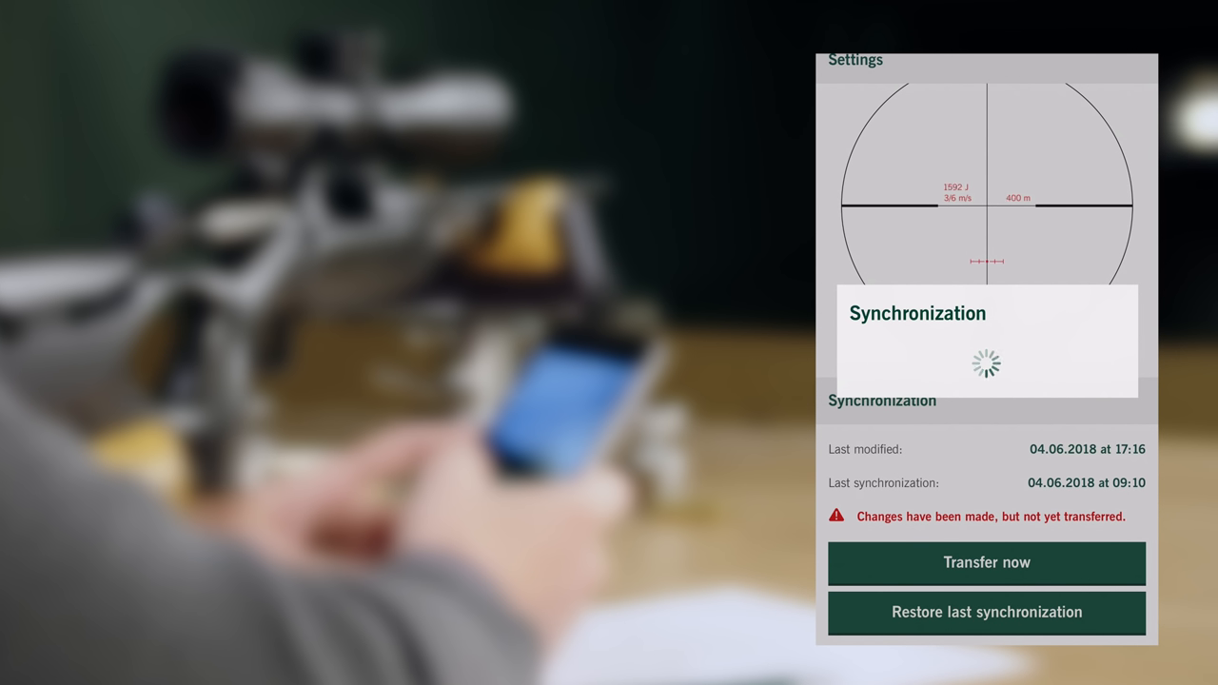
left_click(986, 564)
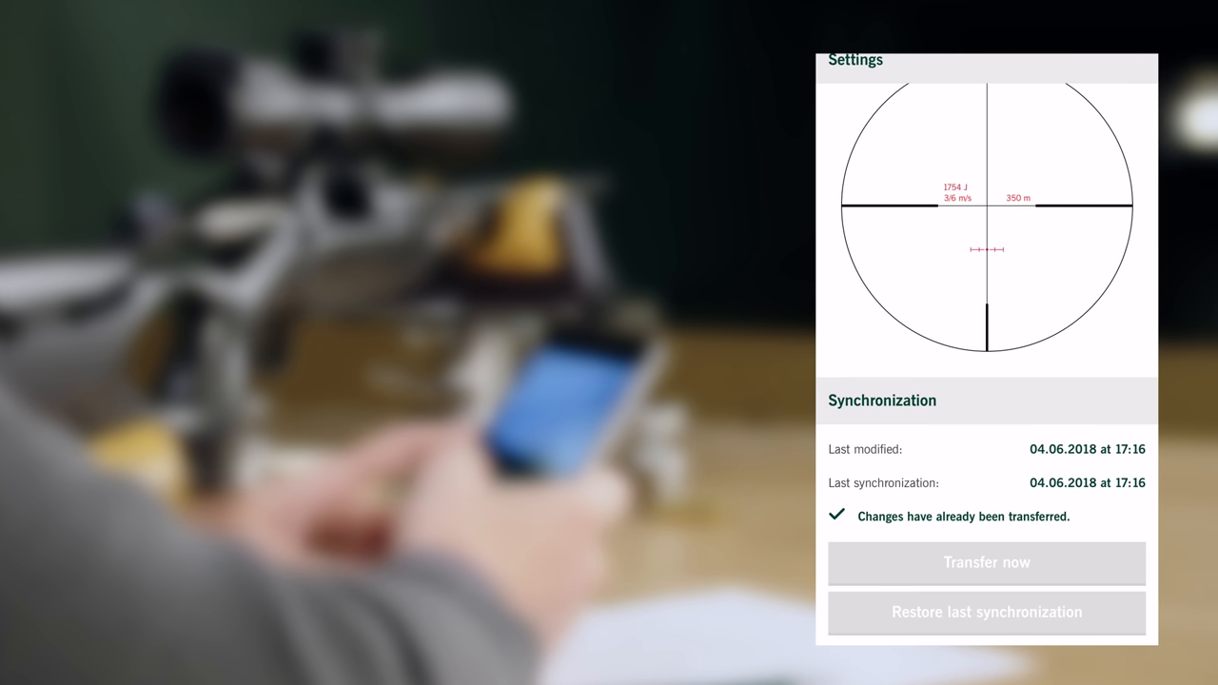